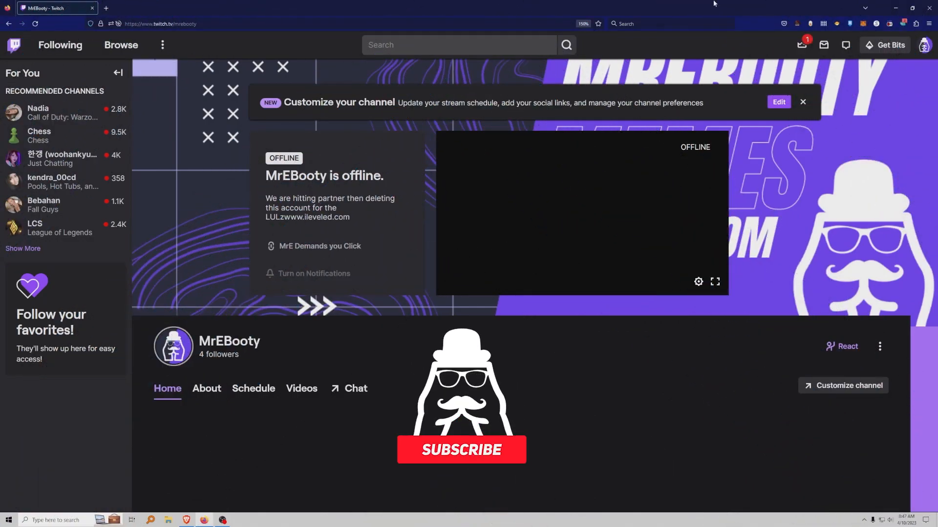
# Open the About tab on MrEBooty's Twitch channel page.
pyautogui.click(460, 450)
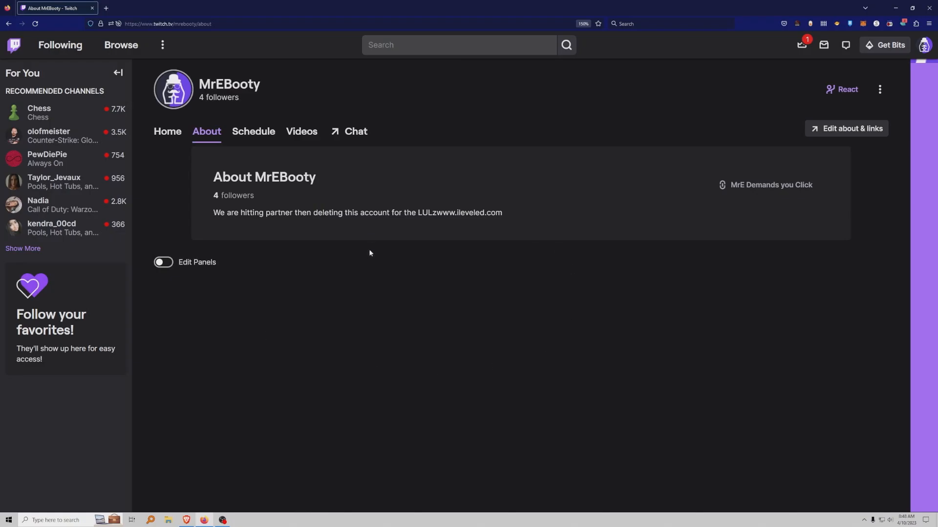
pyautogui.moveTo(399, 296)
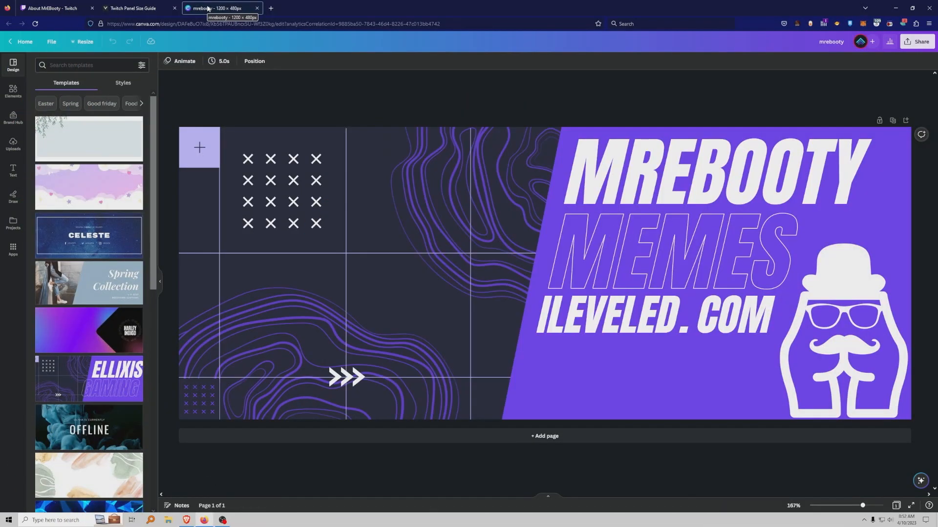
# Switch between the About MrEBooty Twitch tab and the neighbouring browser tab.
pyautogui.click(49, 8)
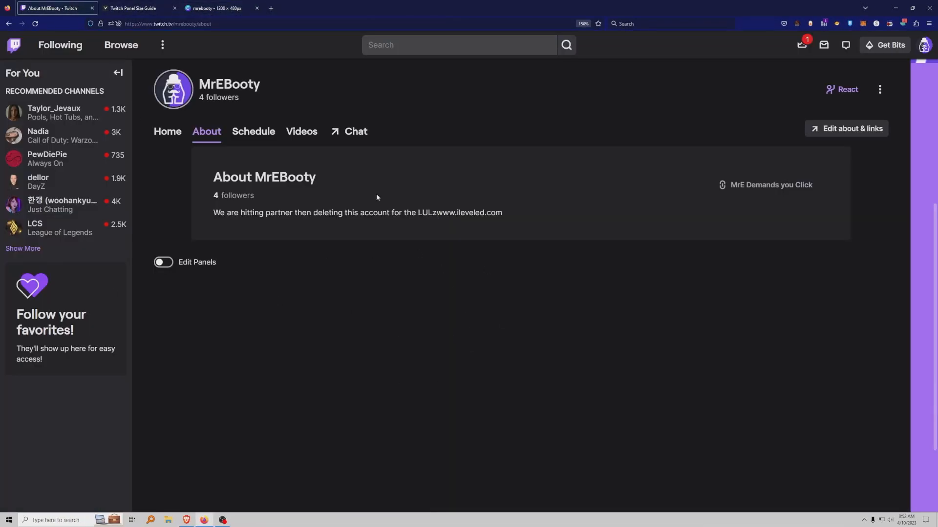
pyautogui.click(136, 8)
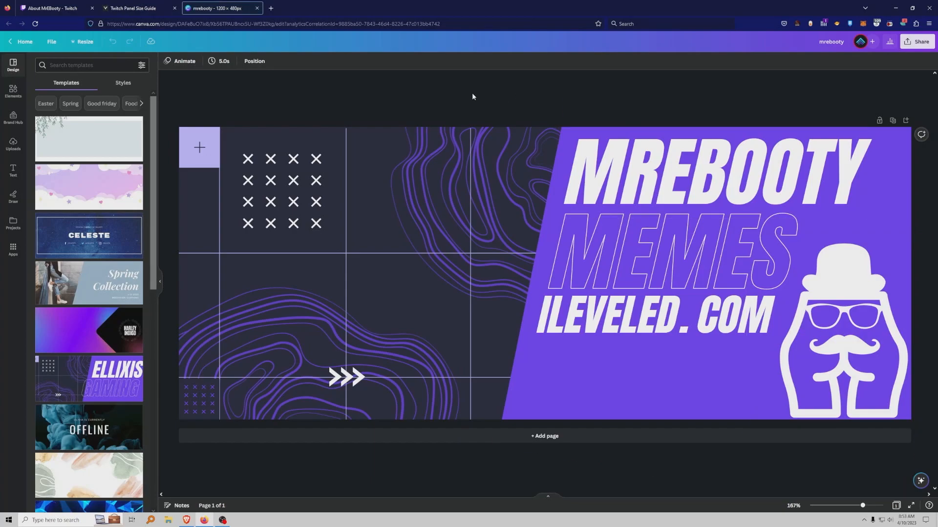
pyautogui.moveTo(355, 109)
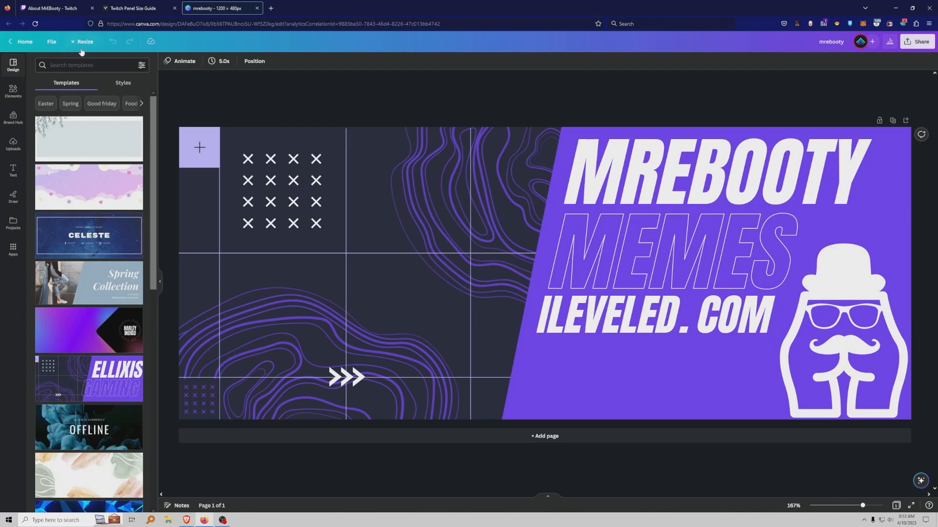
# Make a resized copy of the MrEBooty banner at a custom 320 × 600 px.
pyautogui.click(84, 41)
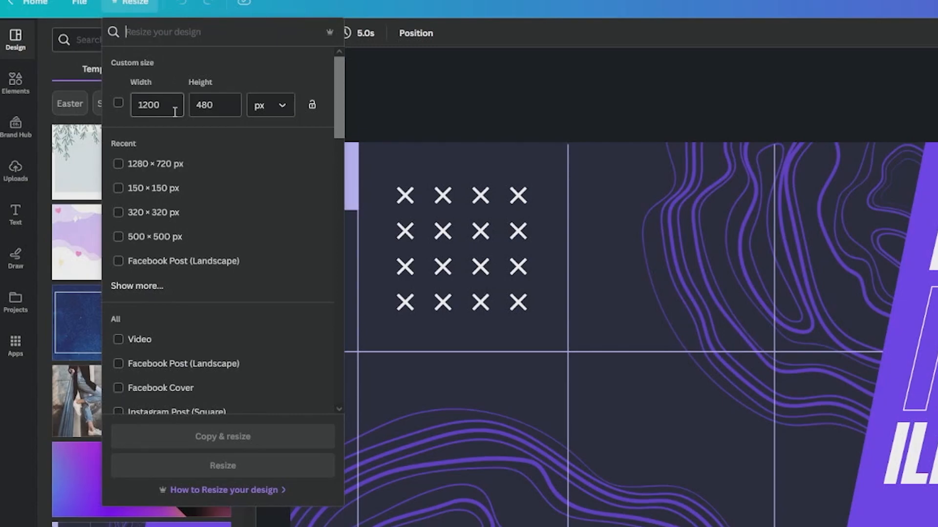
pyautogui.tripleClick(156, 104)
pyautogui.write('320')
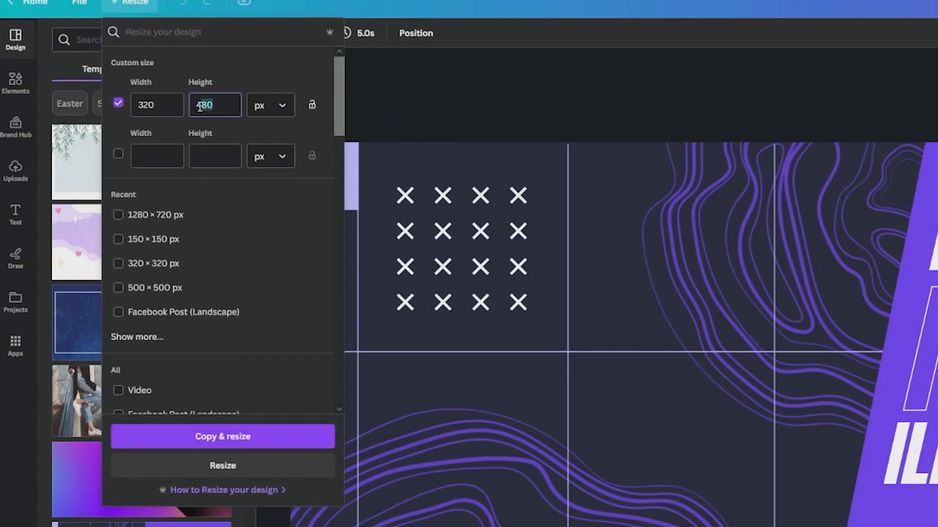
pyautogui.write('600')
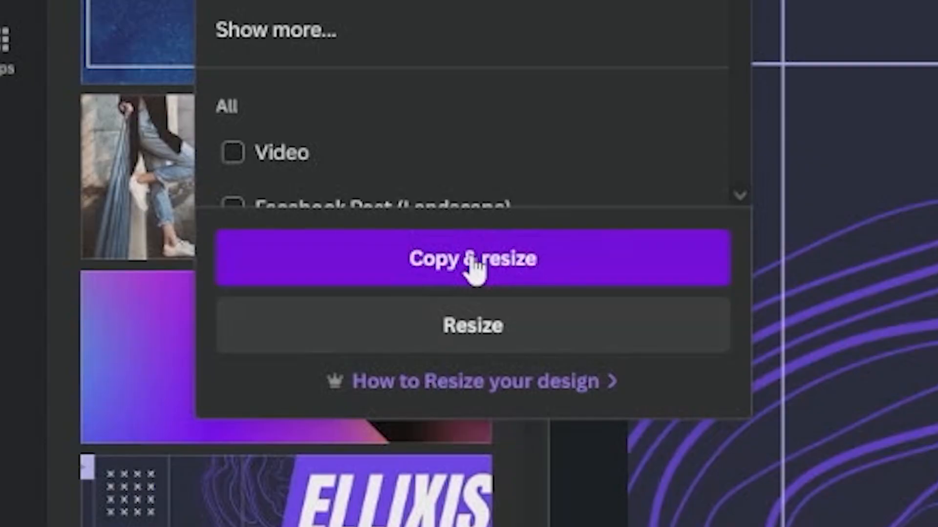
pyautogui.click(473, 259)
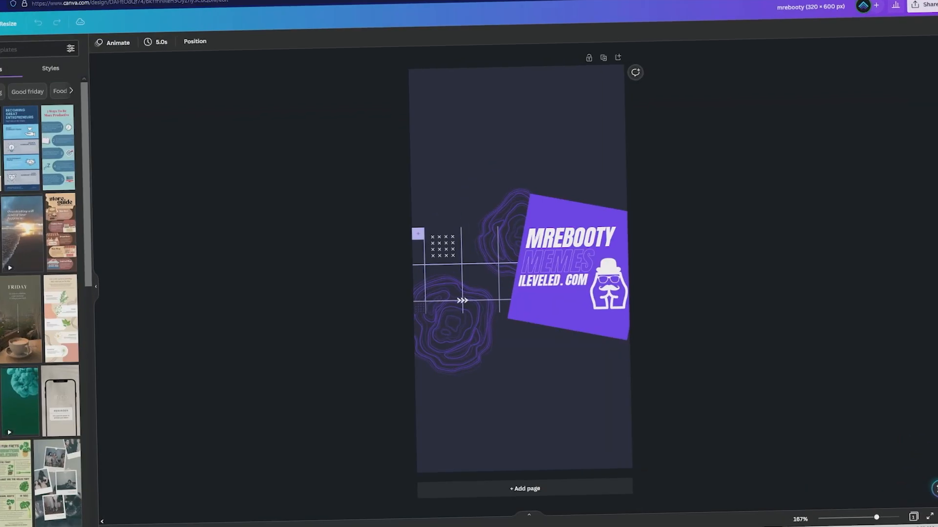
# Resize another copy of the MrEBooty banner to a 320 × 320 px square.
pyautogui.click(4, 22)
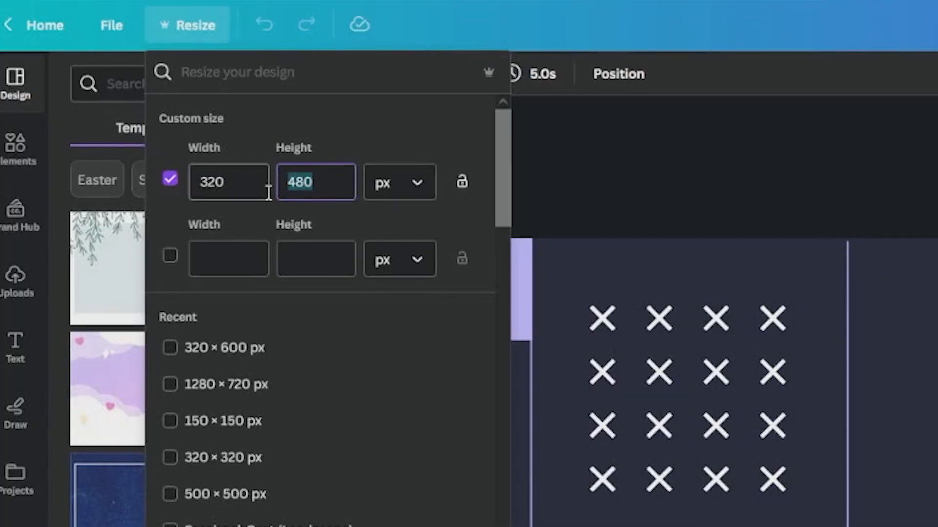
pyautogui.write('320')
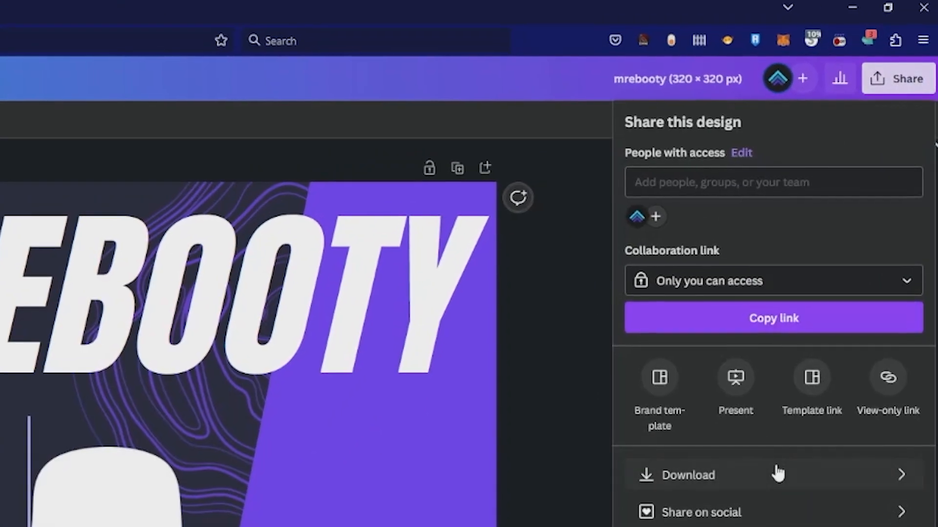
# Download the 320 × 320 MrEBooty square design as a PNG.
pyautogui.click(688, 475)
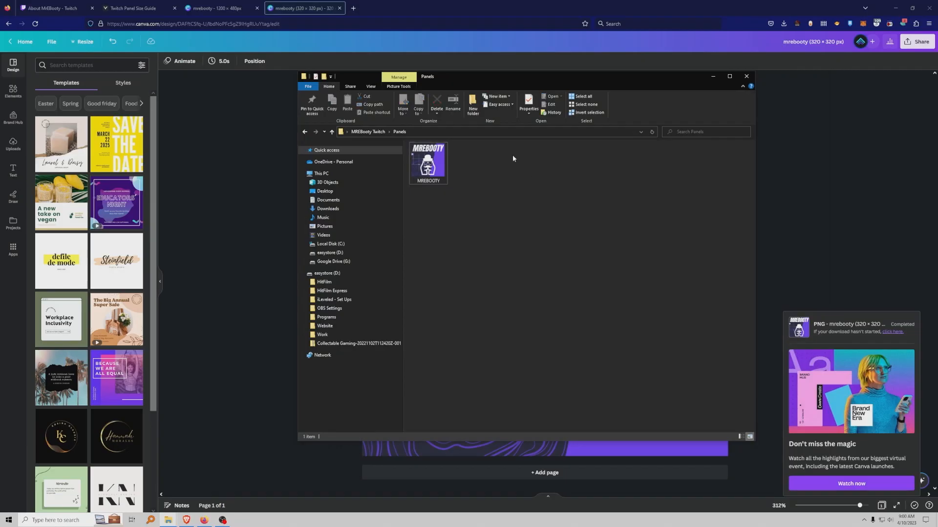
pyautogui.moveTo(543, 262)
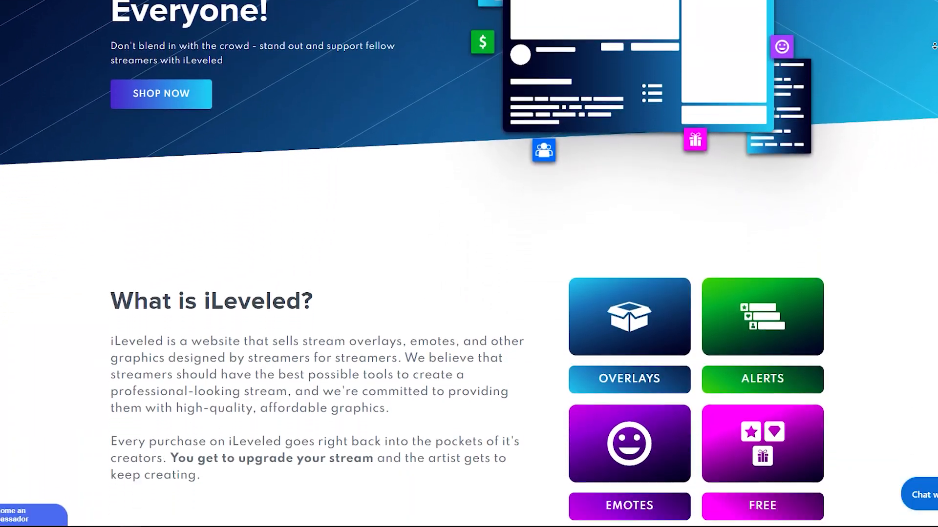
# Scroll the iLeveled homepage down to the free downloads and Kick blog promo.
pyautogui.scroll(-3)
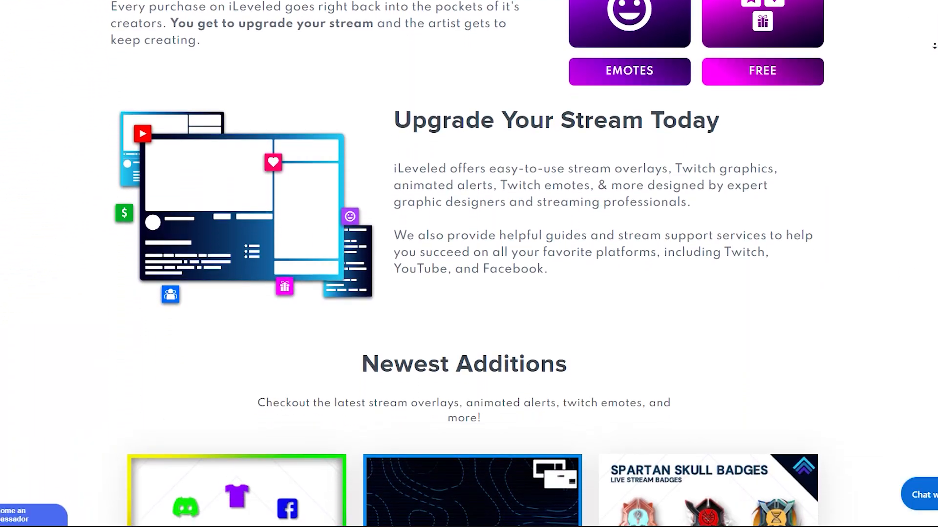
pyautogui.scroll(-3)
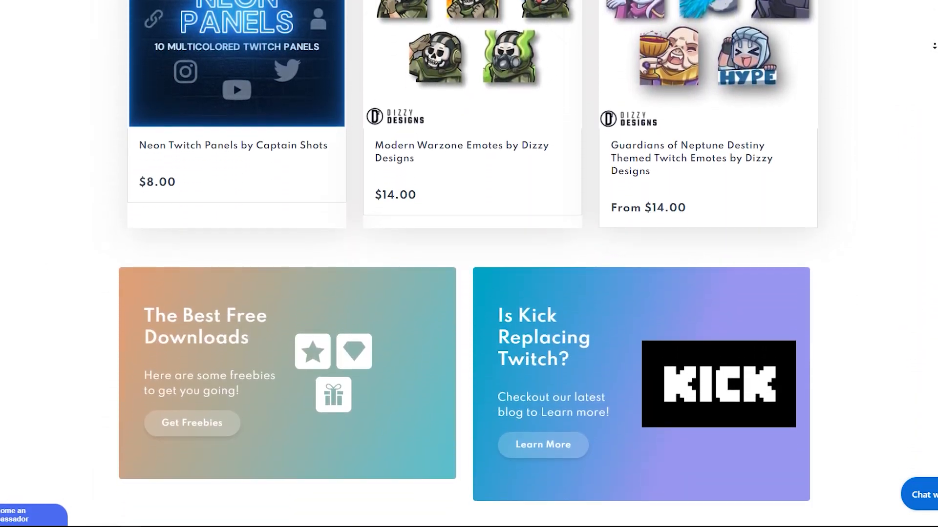
pyautogui.scroll(-3)
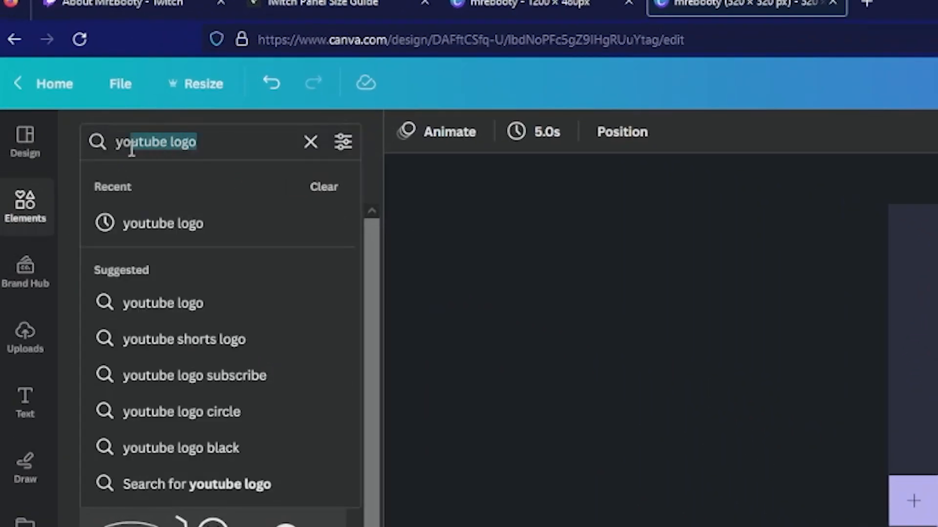
# Search Elements for 'youtube logo' and select the YouTube play-button graphic for editing.
pyautogui.press('Enter')
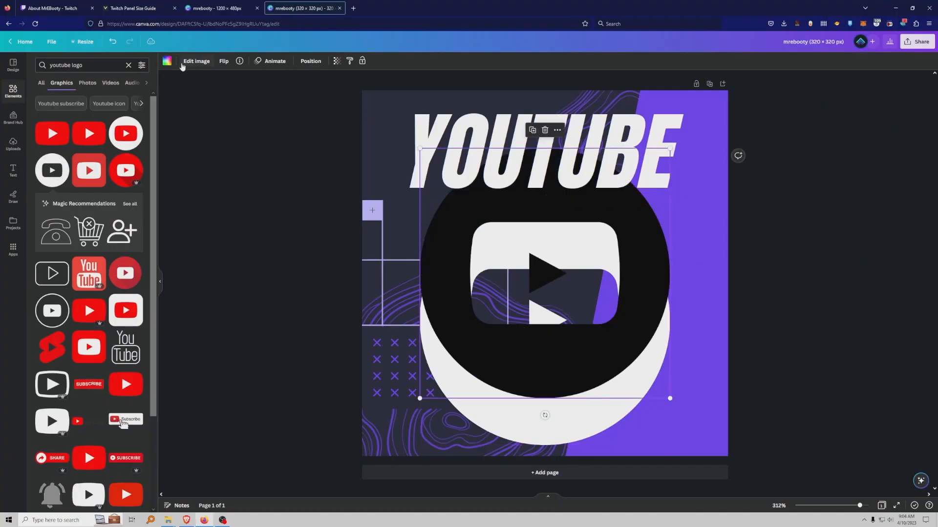
pyautogui.click(167, 60)
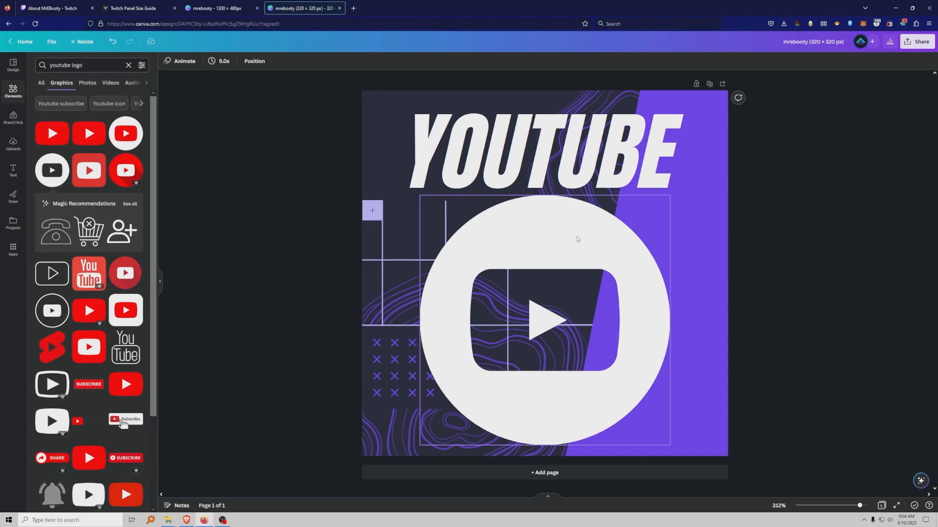
pyautogui.moveTo(670, 253)
pyautogui.write('SECRET')
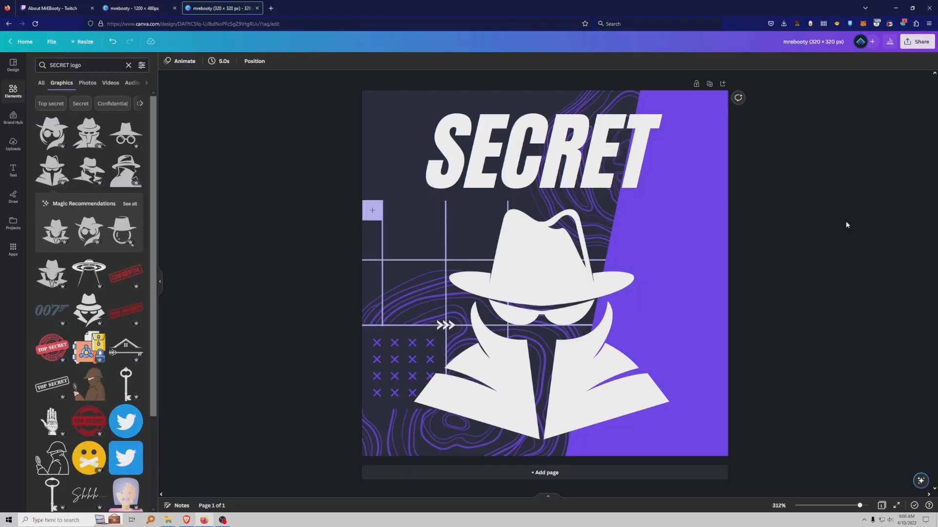
# Turn on Edit Panels on the About MrEBooty page and add a new panel slot.
pyautogui.click(54, 9)
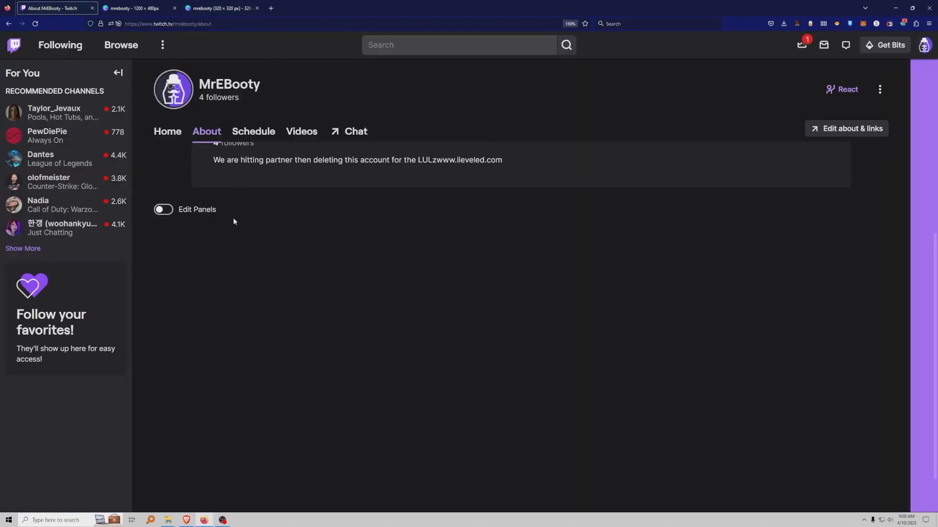
pyautogui.click(164, 210)
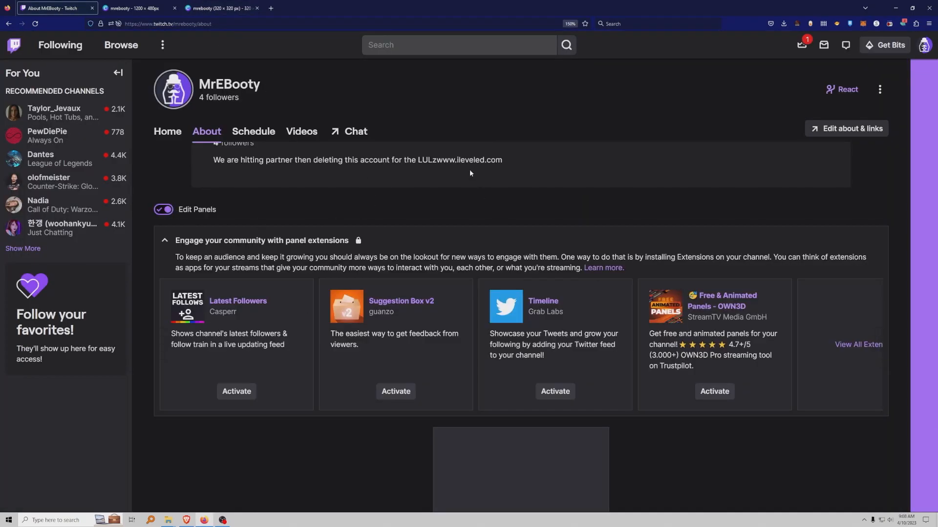
pyautogui.scroll(-3)
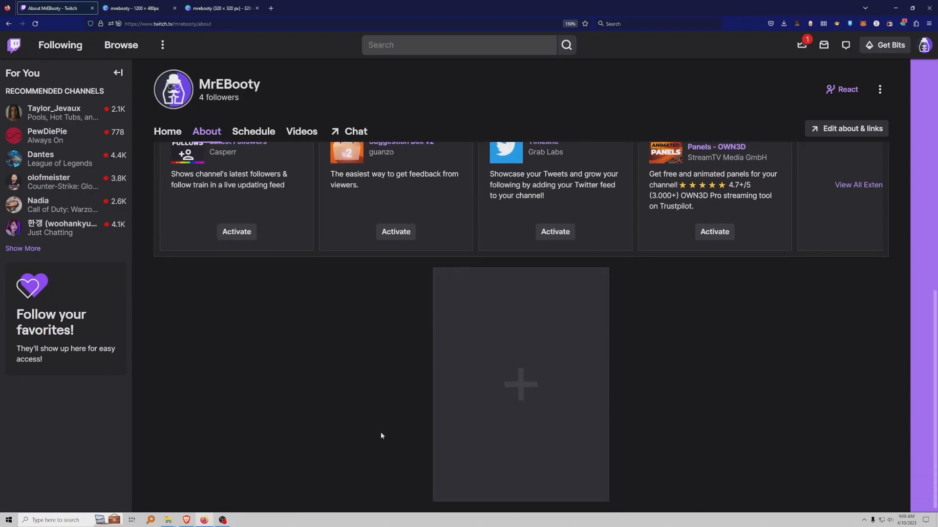
pyautogui.click(521, 385)
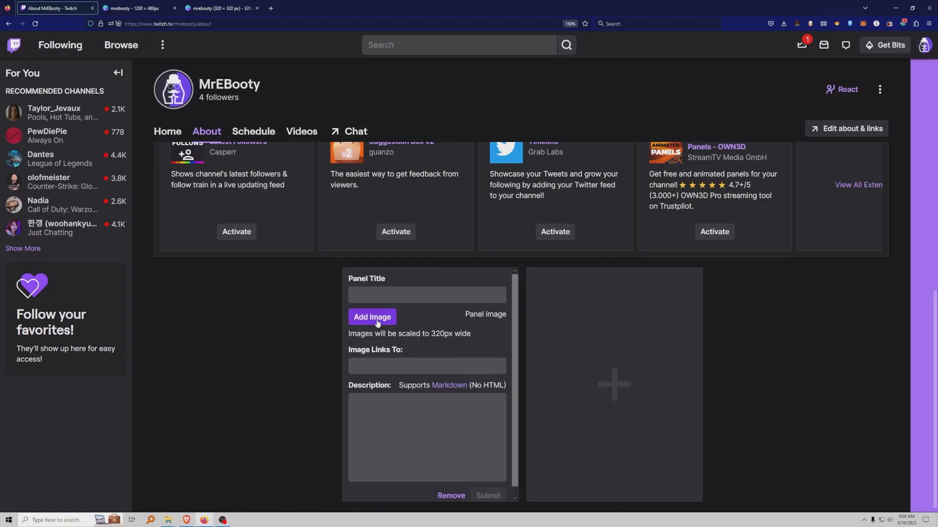
# Browse to MREBooty Twitch > Panels in the image upload dialog, then cancel.
pyautogui.click(372, 317)
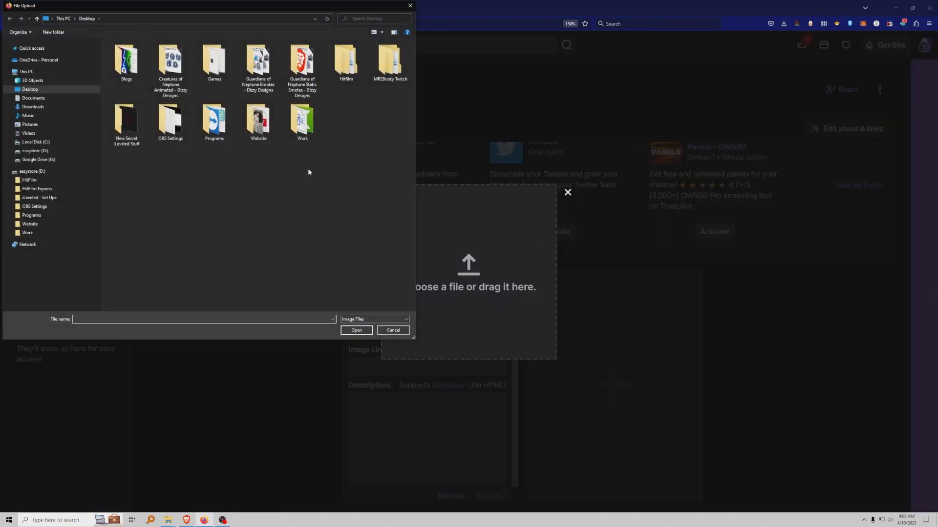
pyautogui.doubleClick(390, 59)
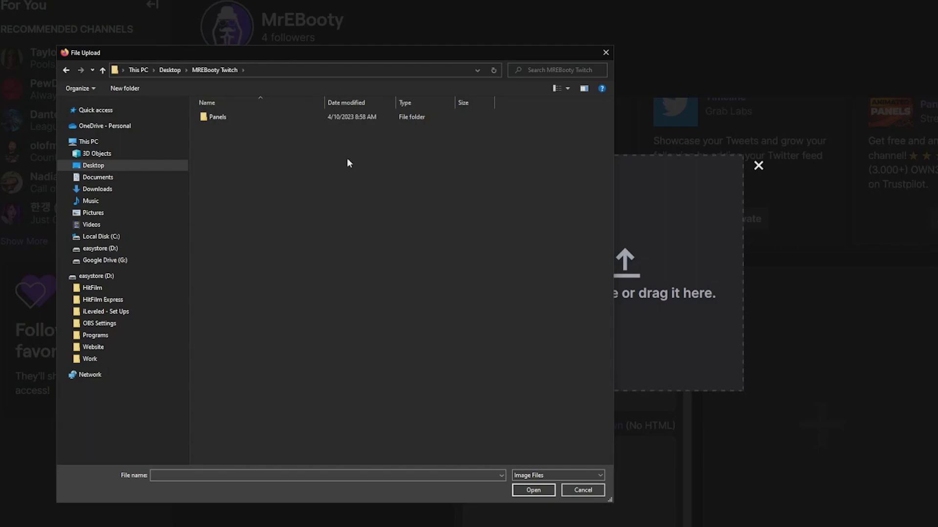
pyautogui.doubleClick(218, 116)
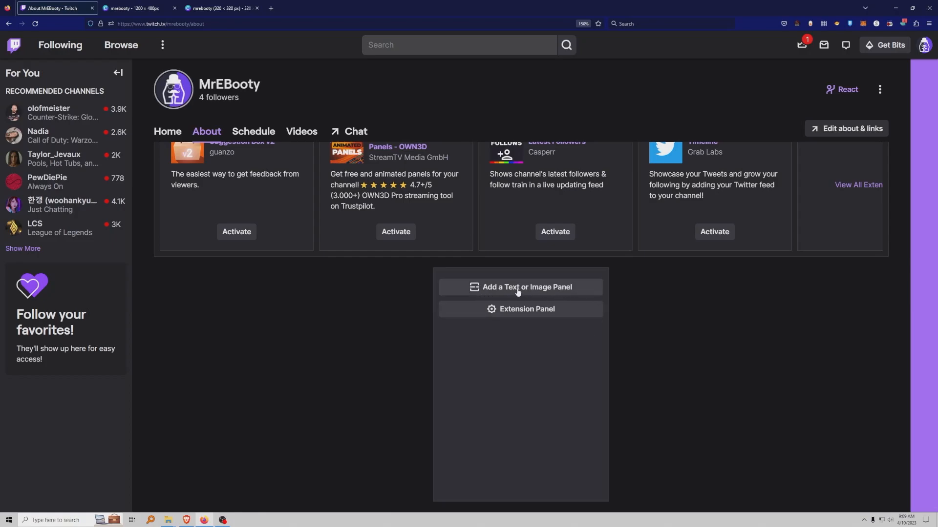
# Upload the MREBOOTY image from Panels to a new text-or-image panel, cropped to the full square.
pyautogui.click(520, 287)
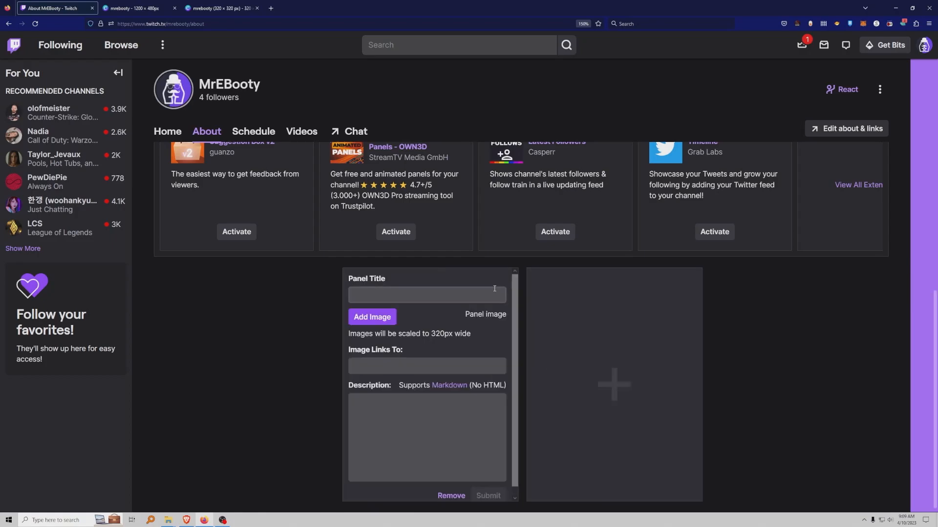
pyautogui.click(372, 317)
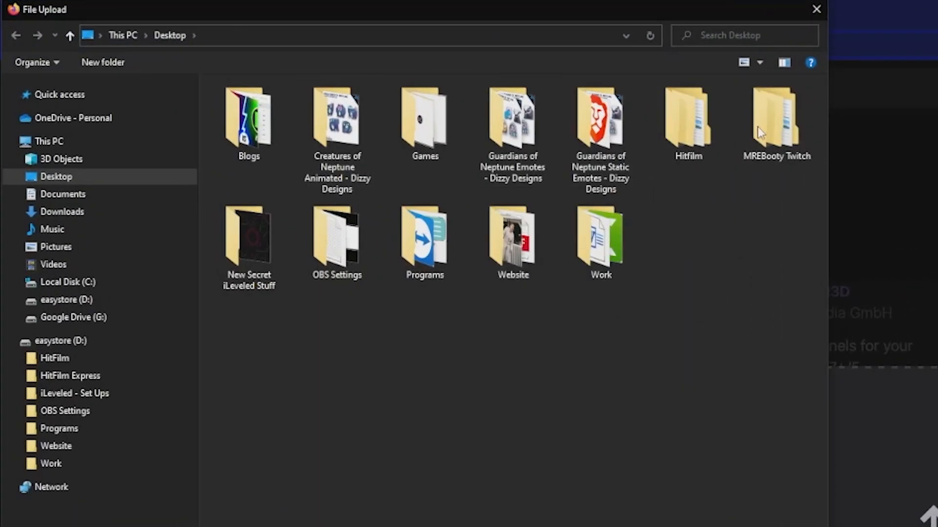
pyautogui.doubleClick(774, 115)
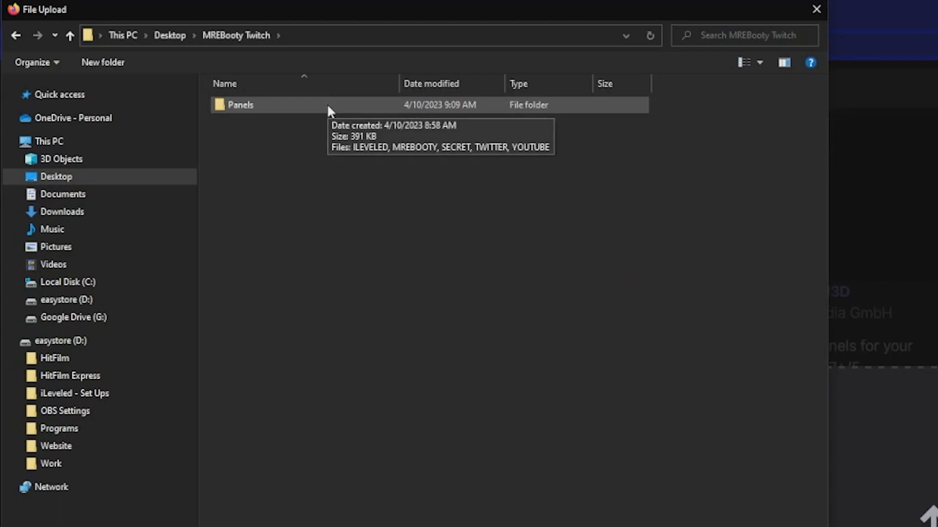
pyautogui.doubleClick(240, 105)
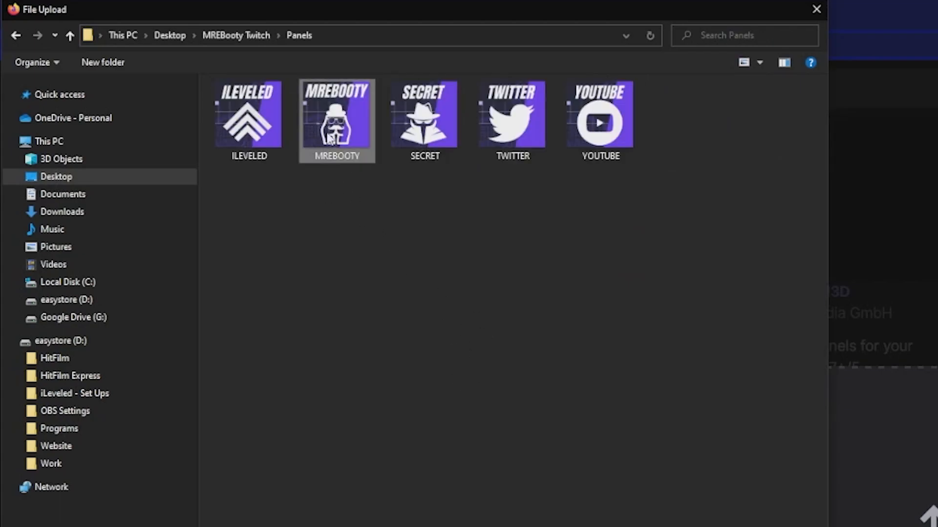
pyautogui.doubleClick(337, 117)
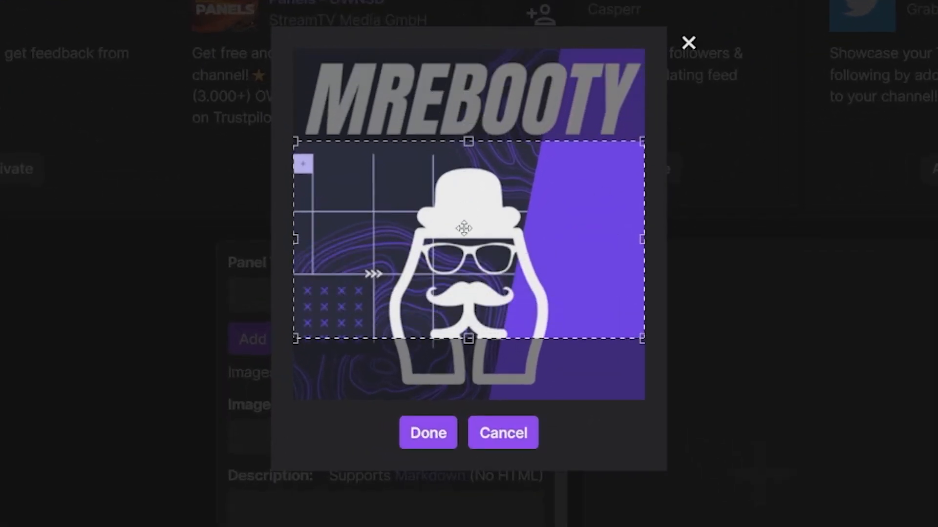
pyautogui.moveTo(463, 227); pyautogui.dragTo(484, 338)
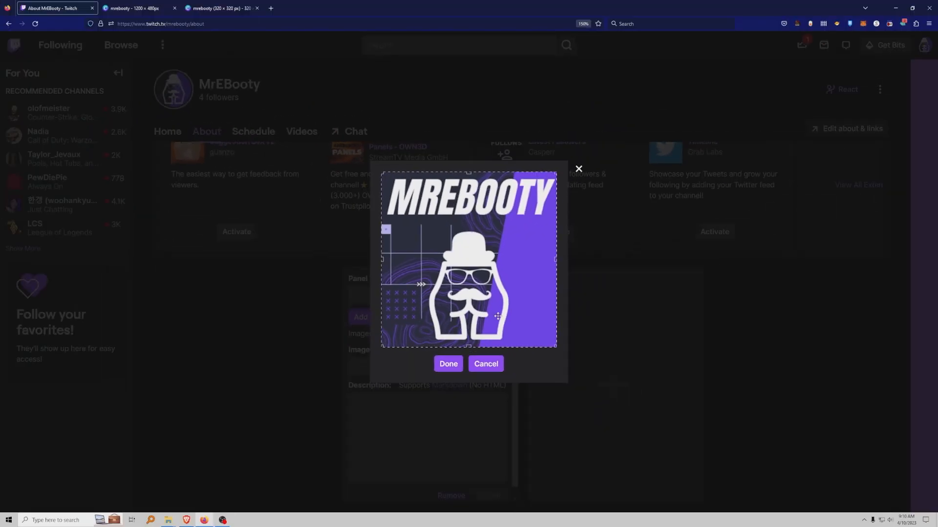
pyautogui.click(447, 363)
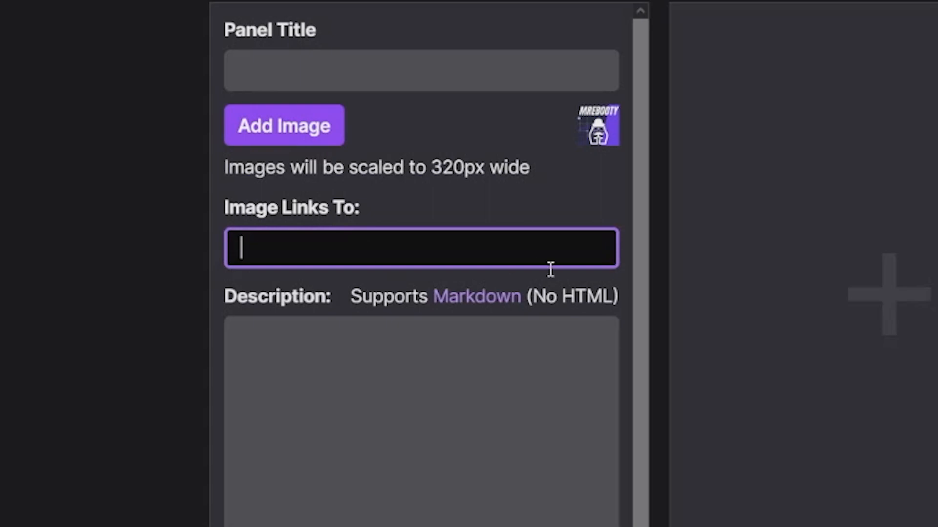
# Enter the panel's image link and show the four panels with editing off.
pyautogui.click(436, 370)
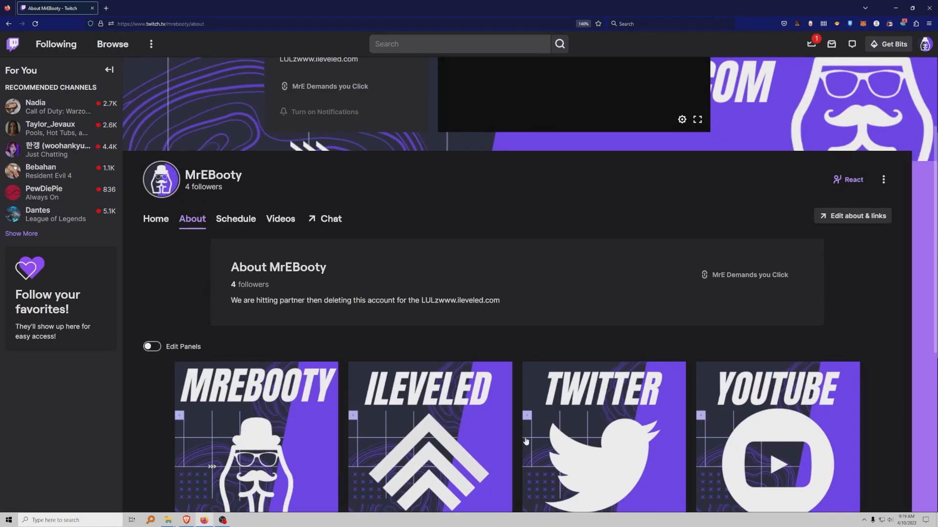
# Review the five finished panels, including SECRET, and turn panel editing back on.
pyautogui.scroll(-3)
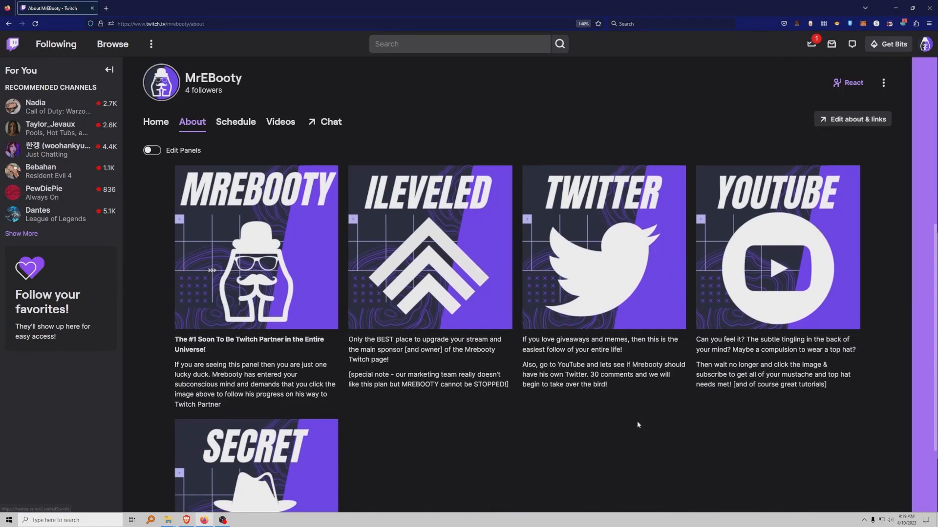
pyautogui.moveTo(640, 425)
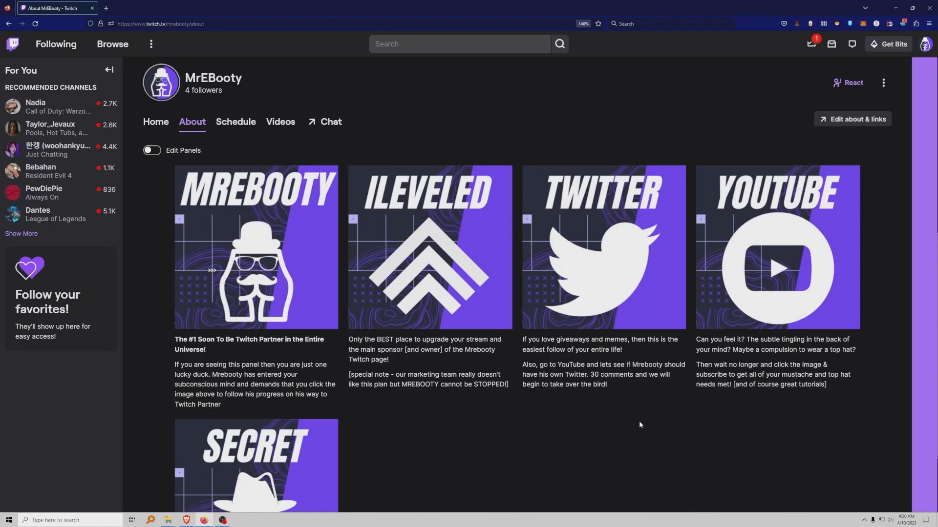
pyautogui.click(152, 150)
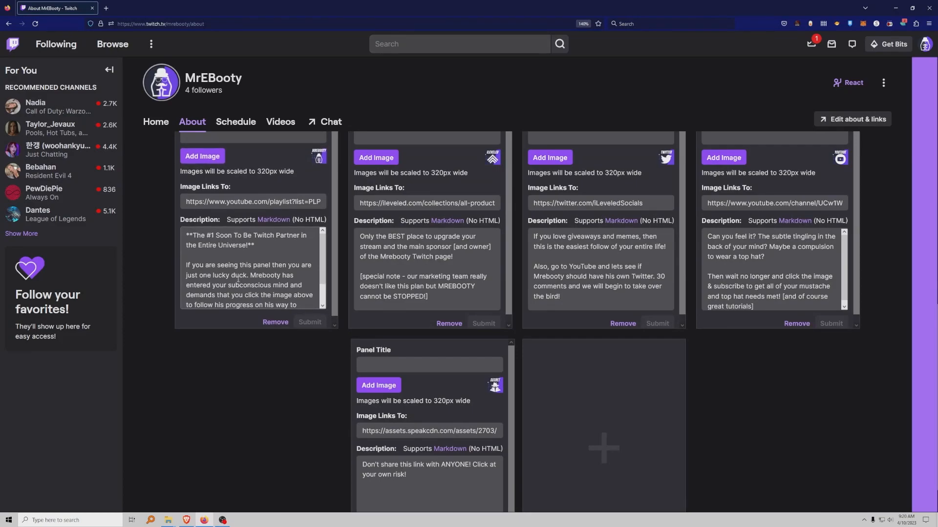
# Open the Markdown help link beside Description in a new tab.
pyautogui.scroll(3)
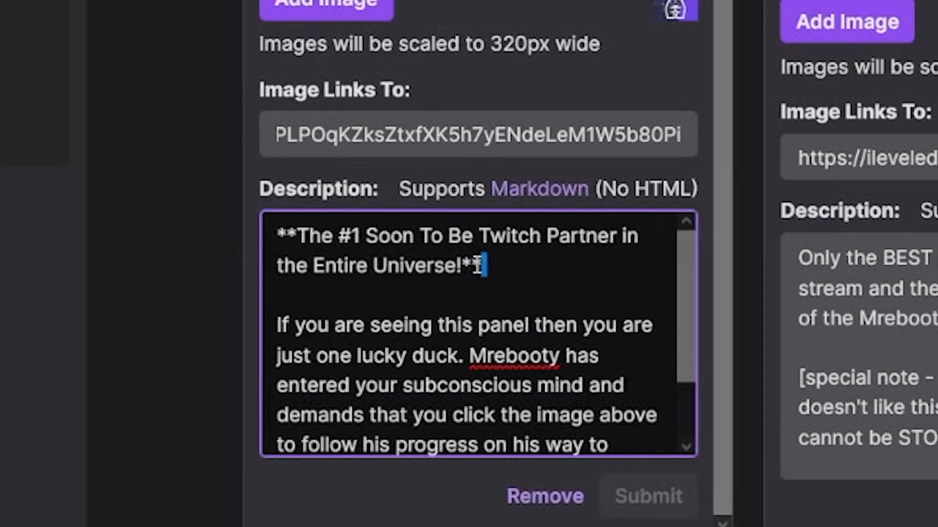
pyautogui.rightClick(538, 188)
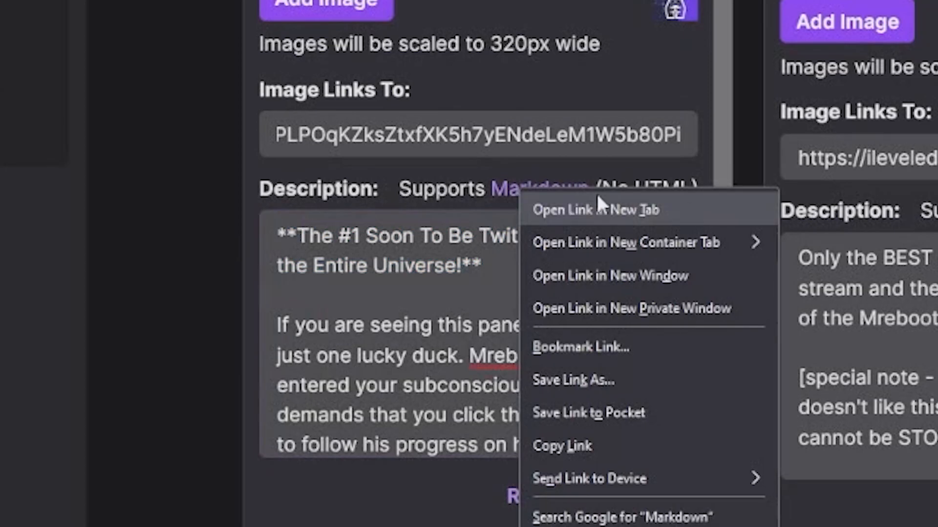
pyautogui.click(597, 210)
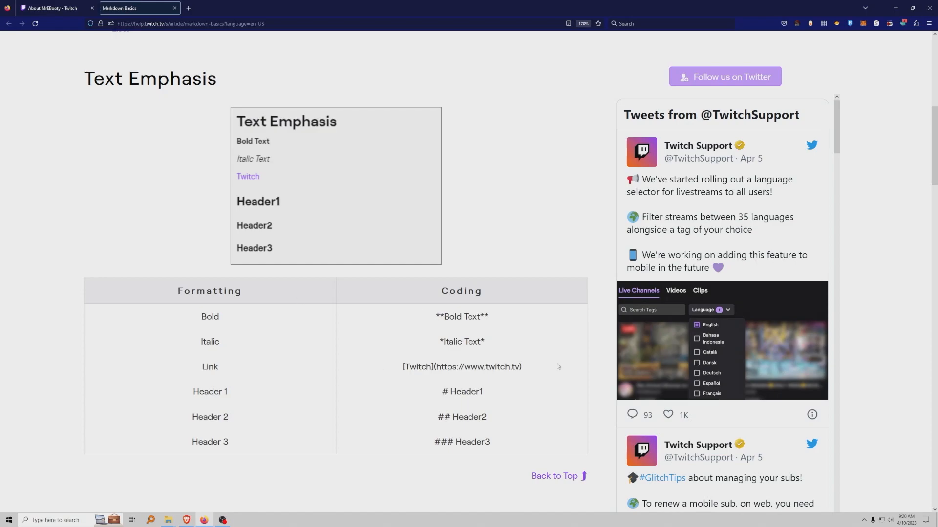
# Open the MREBOOTY panel's link to 'The Twitch Journey of Mrebooty' YouTube playlist.
pyautogui.click(53, 8)
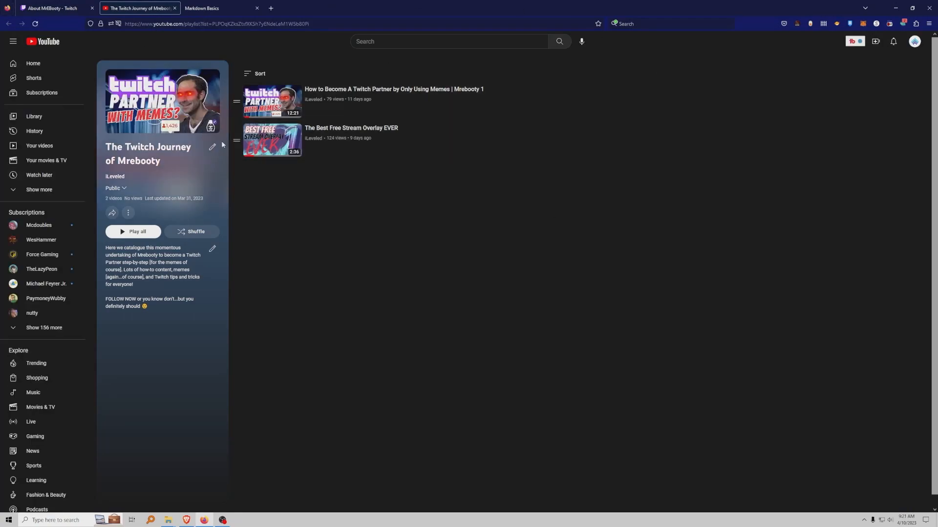
# Close the YouTube playlist tab to return to MrEBooty's Twitch About page.
pyautogui.click(55, 8)
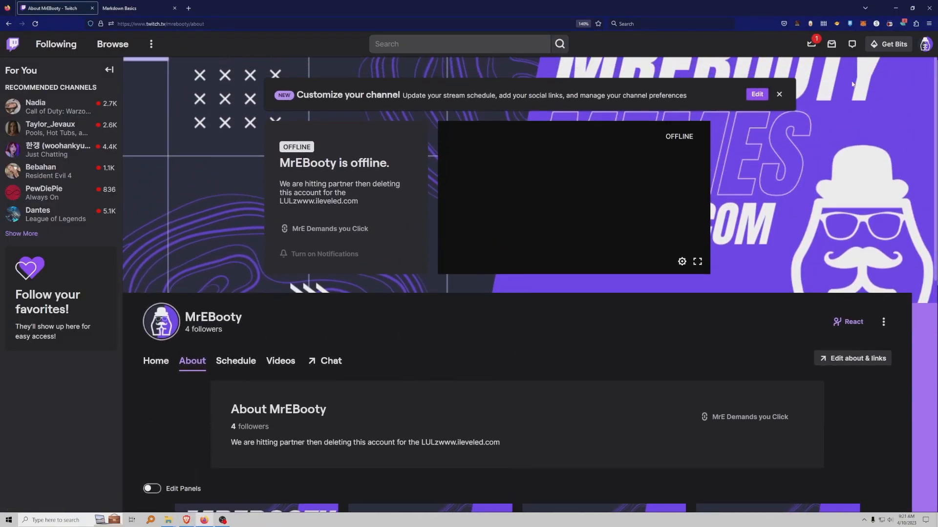
pyautogui.scroll(-3)
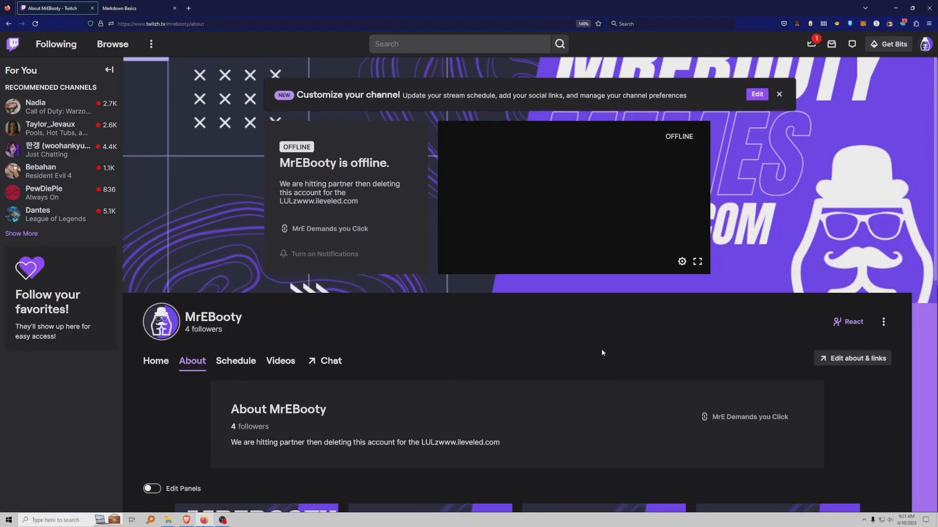
pyautogui.moveTo(583, 353)
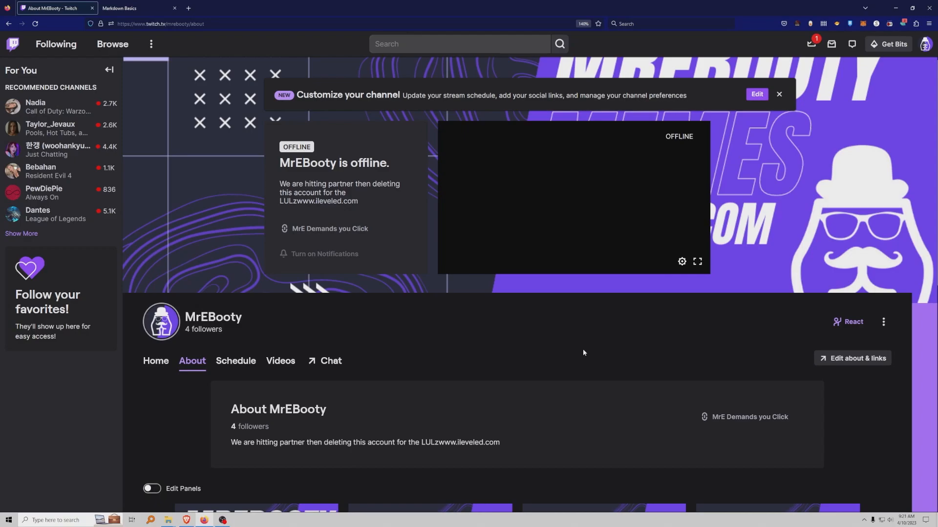
pyautogui.moveTo(711, 343)
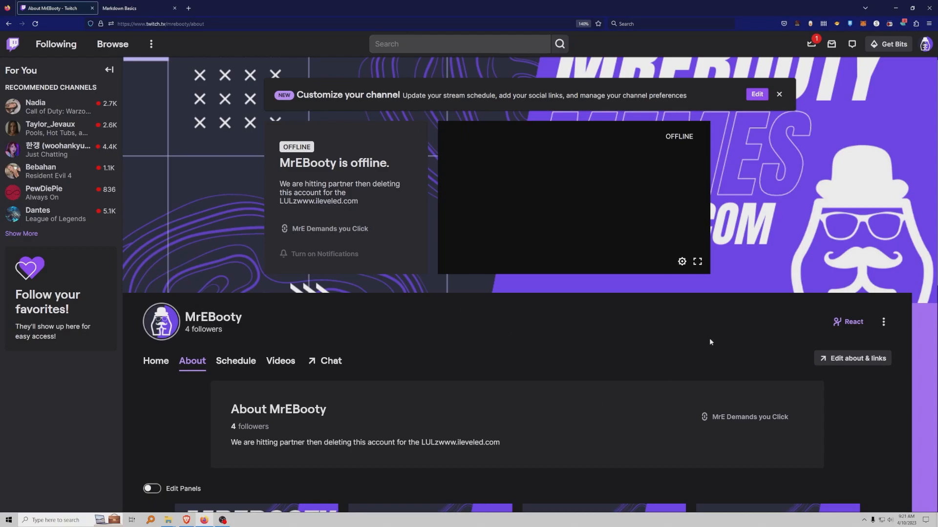